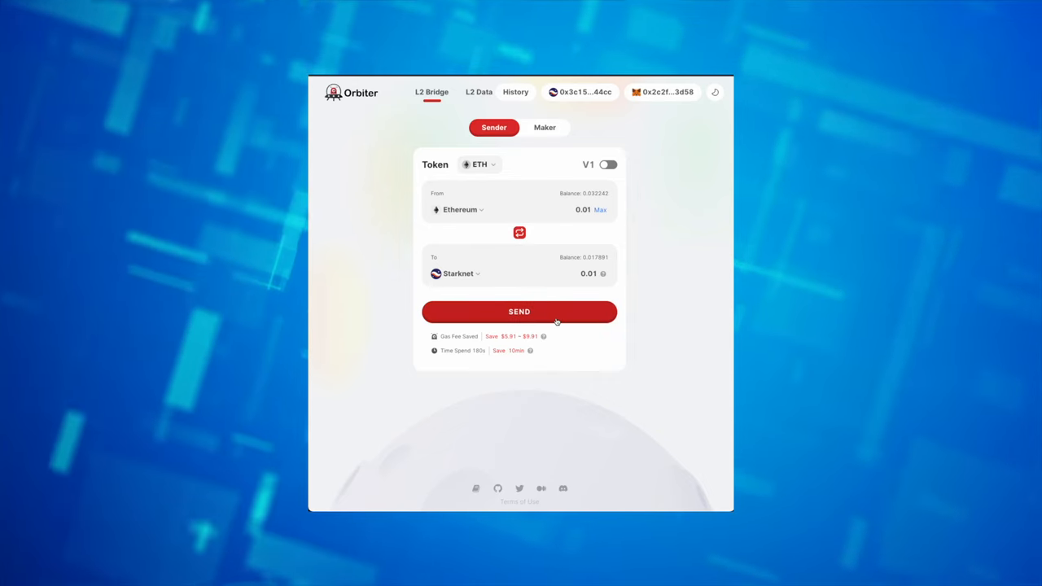
# Send the Orbiter ETH-to-Starknet form and head to the Layerswap bridge page.
pyautogui.click(519, 311)
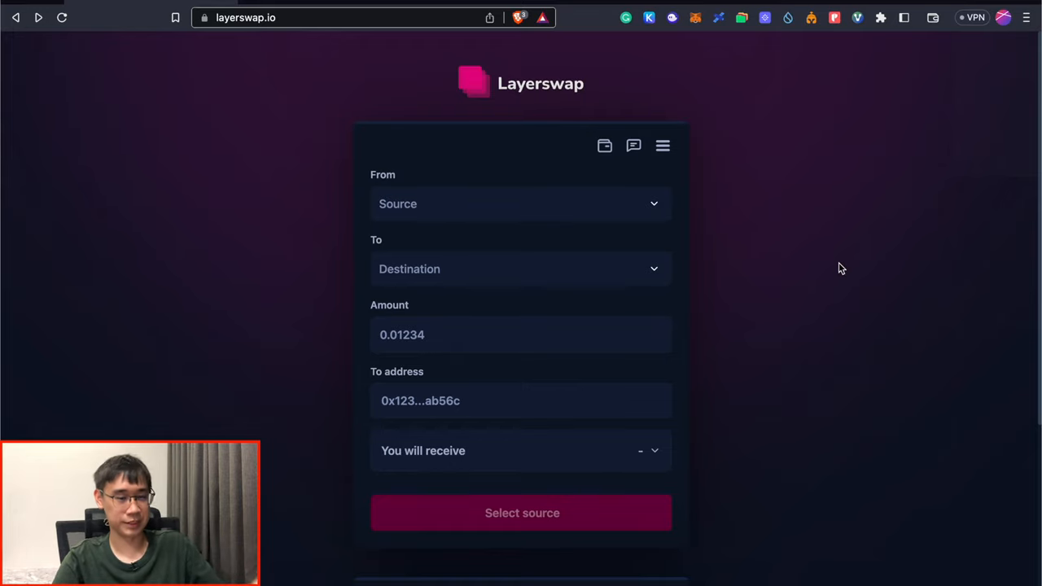
pyautogui.moveTo(287, 205)
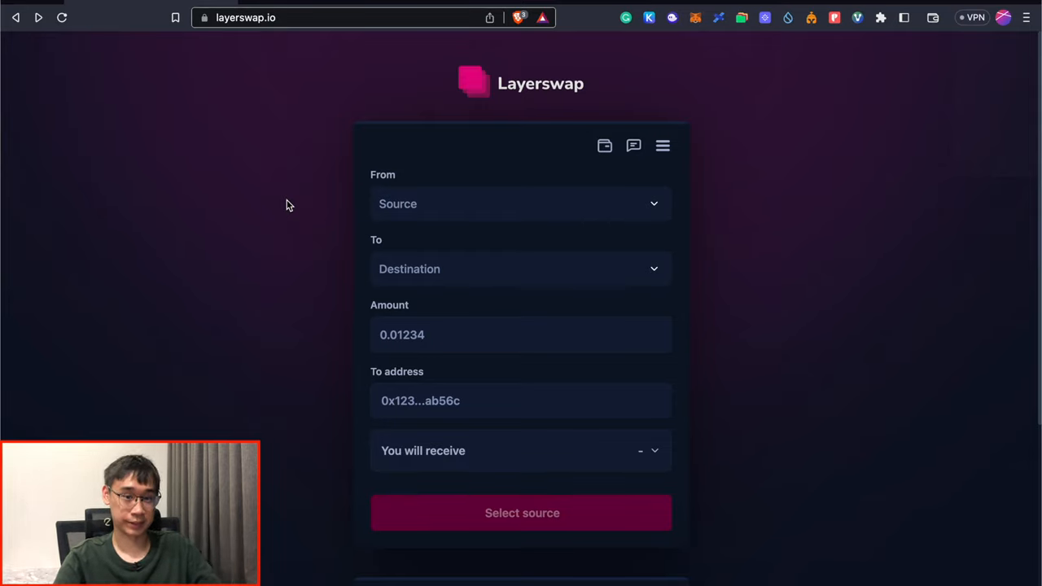
pyautogui.moveTo(633, 166)
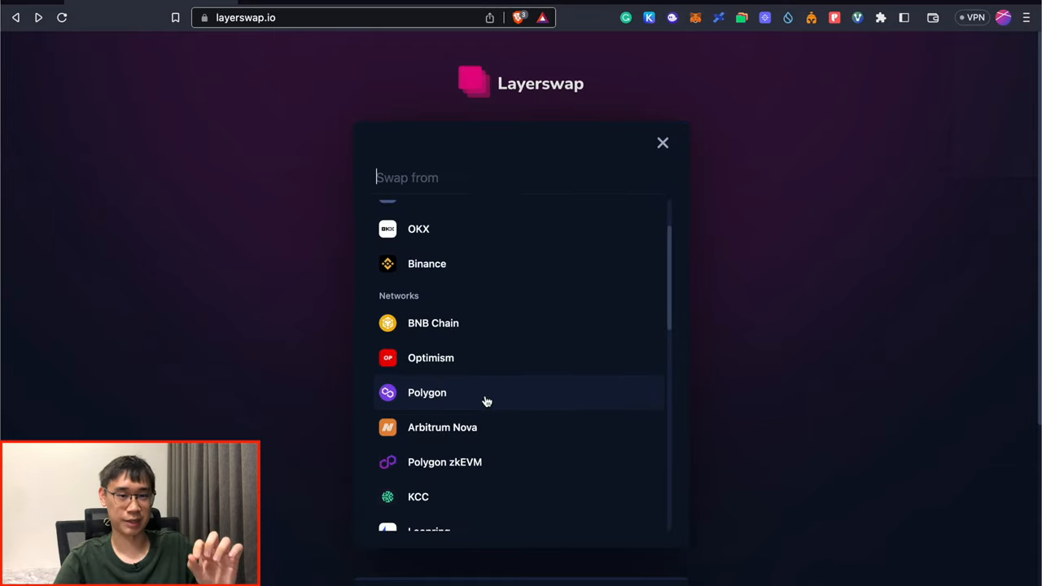
# Choose Polygon as the source network from the Swap from list.
pyautogui.scroll(-3)
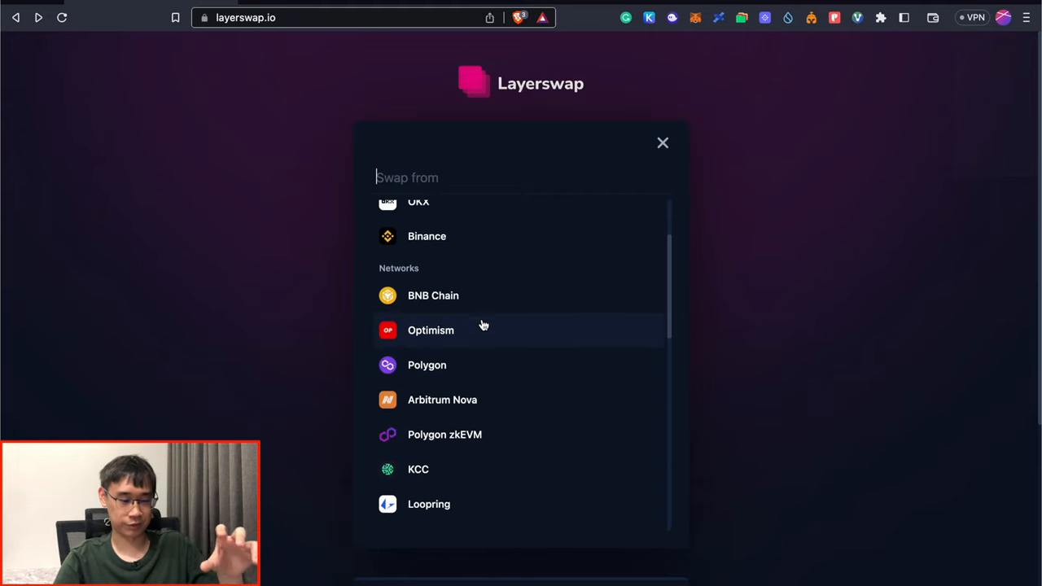
pyautogui.scroll(-3)
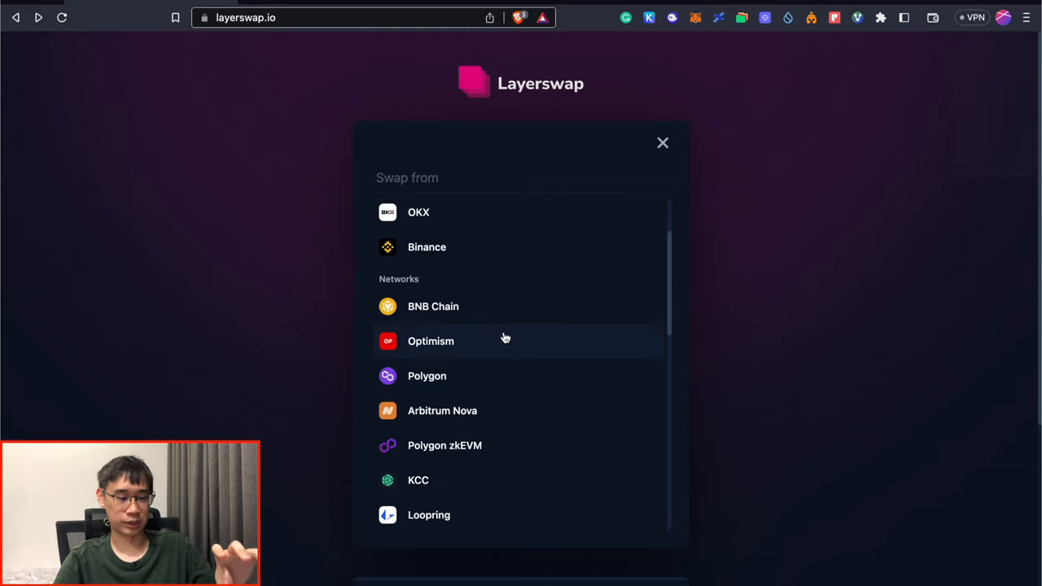
pyautogui.scroll(-3)
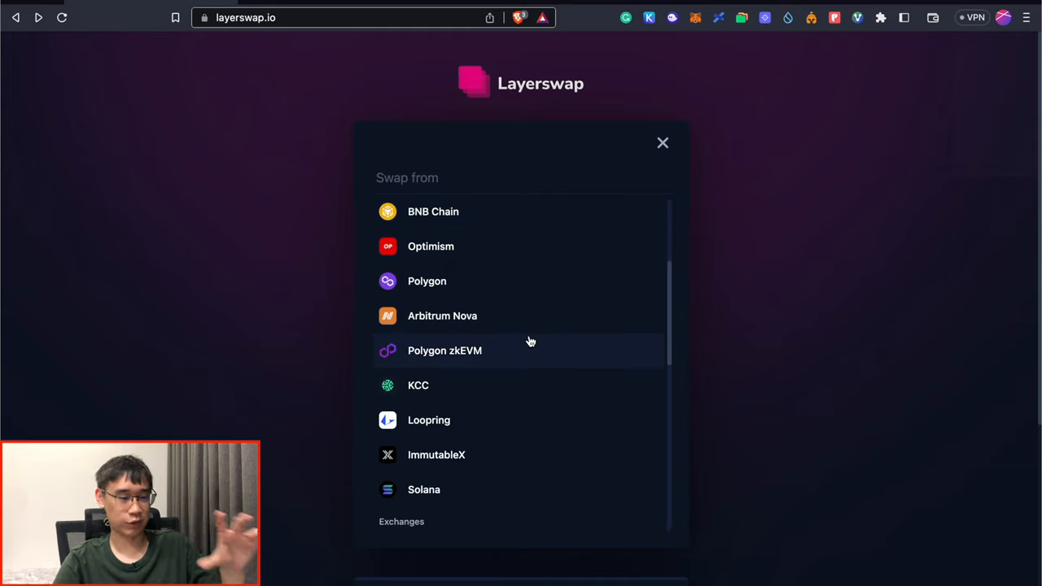
pyautogui.moveTo(533, 468)
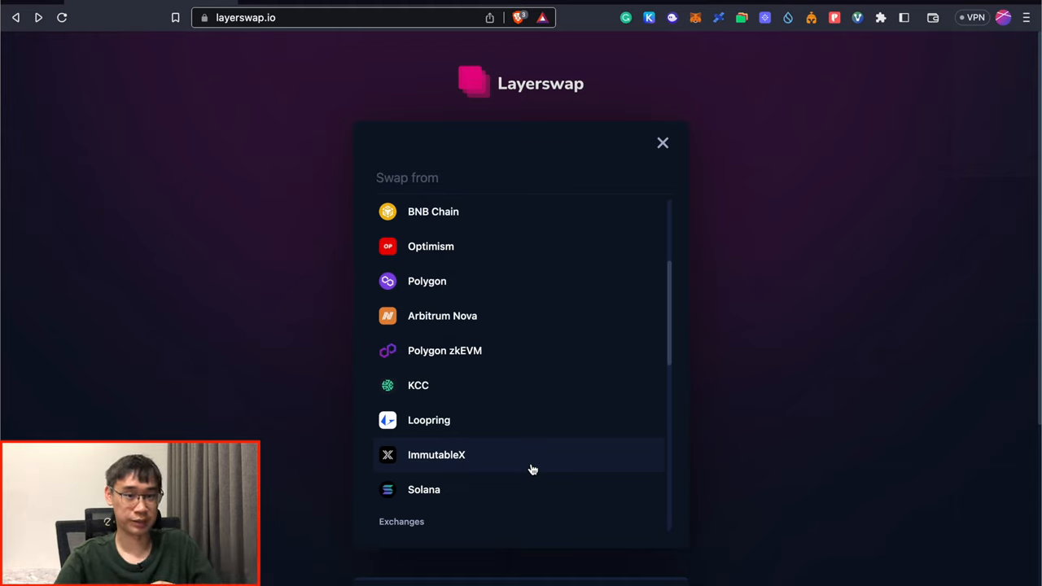
pyautogui.scroll(-3)
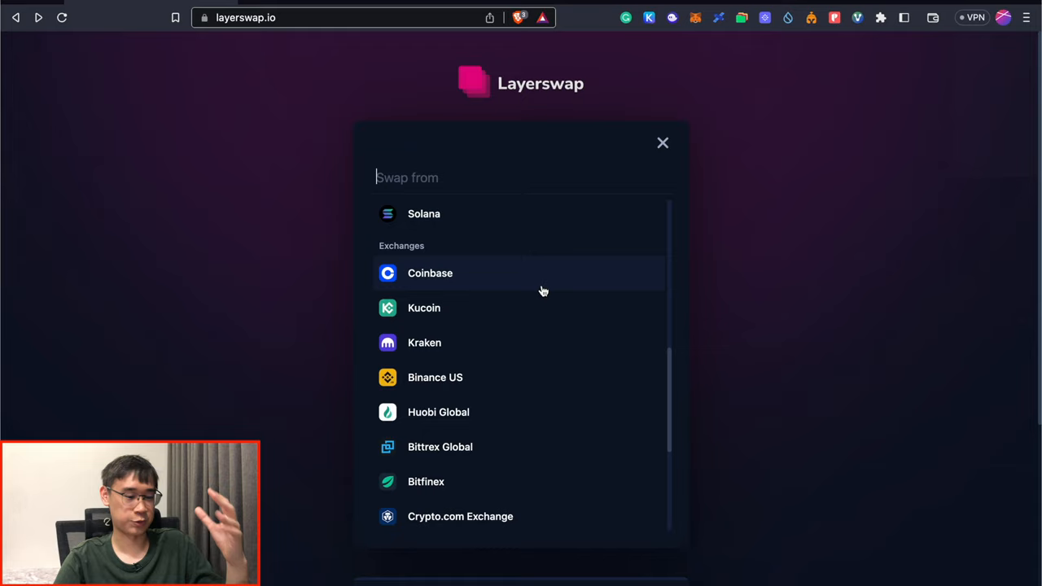
pyautogui.scroll(-3)
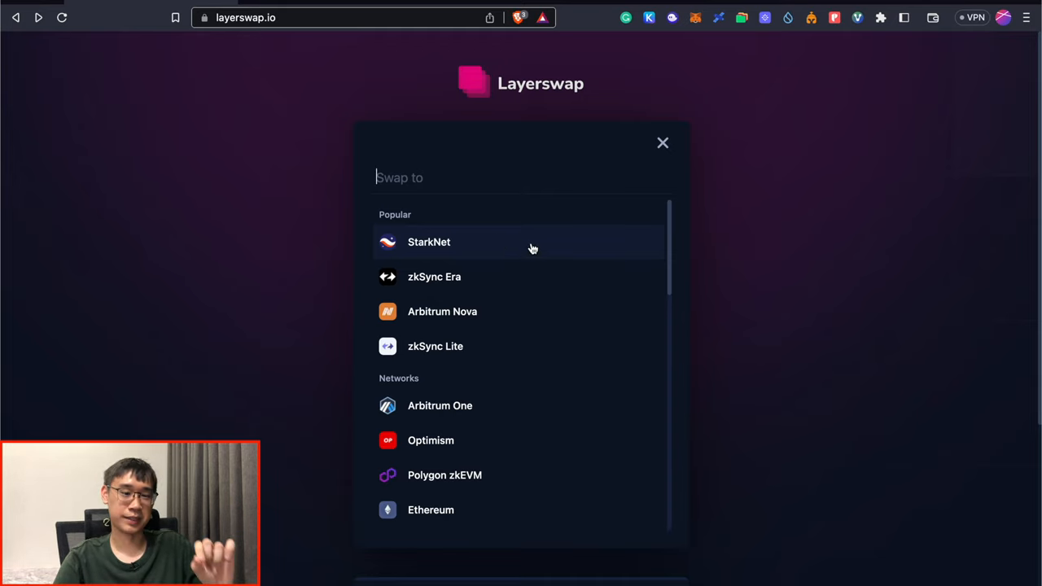
# Make StarkNet the destination and WETH the asset, giving Polygon to StarkNet.
pyautogui.click(429, 242)
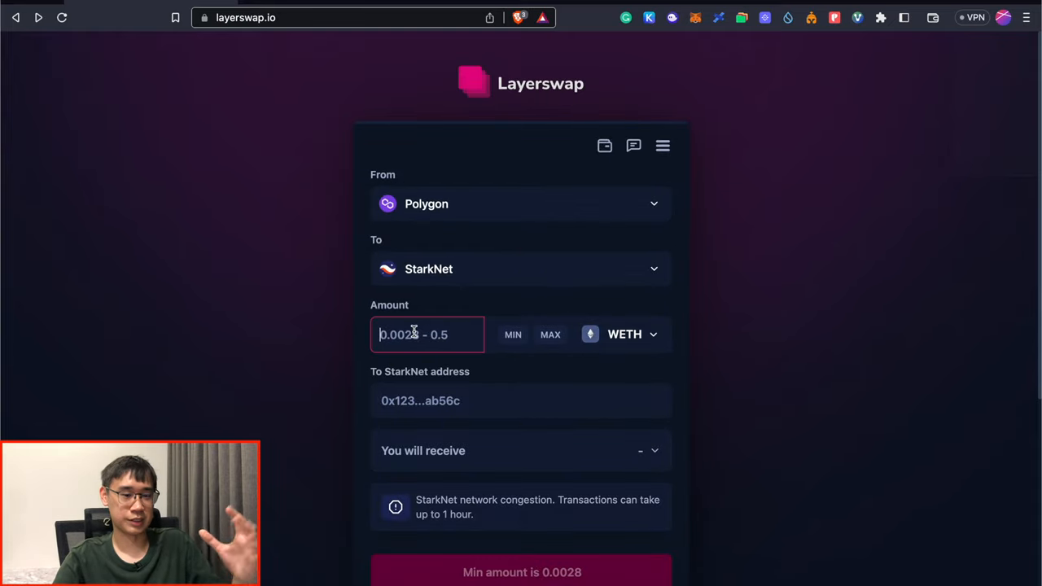
pyautogui.click(624, 334)
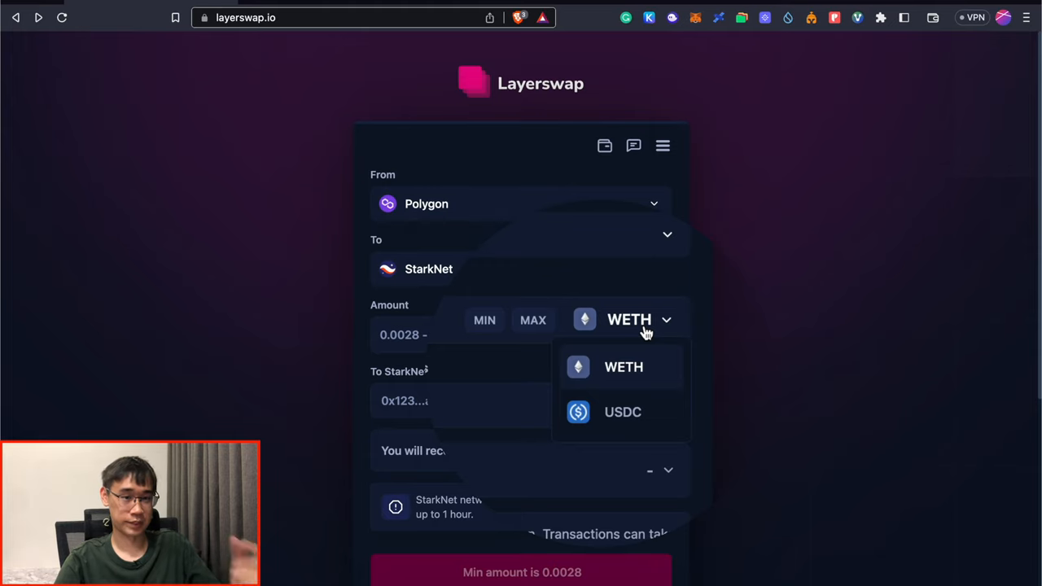
pyautogui.click(623, 411)
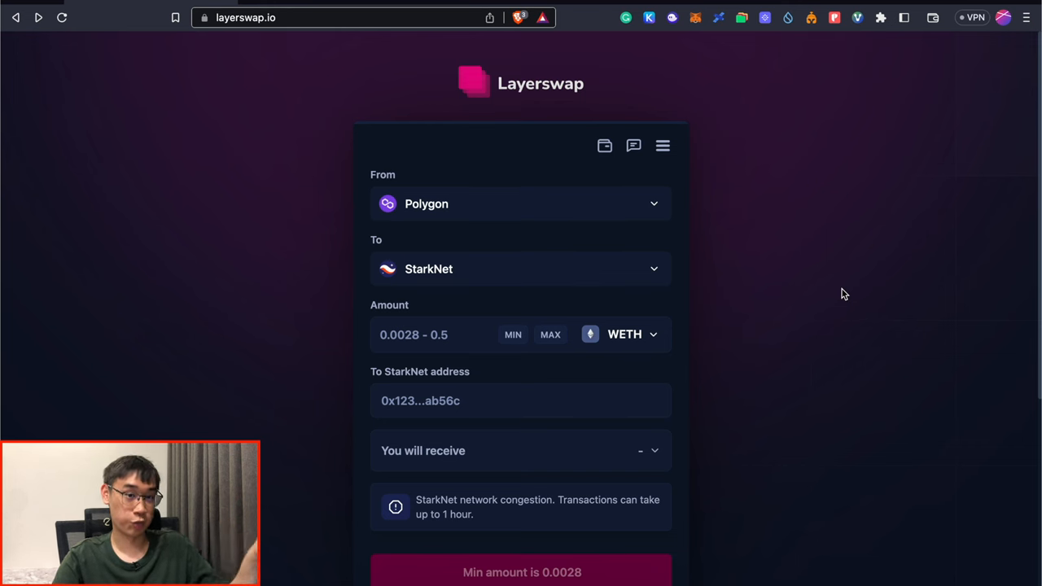
# Enter 0.014 WETH and copy the Argent X account address for the StarkNet recipient.
pyautogui.write('0.014')
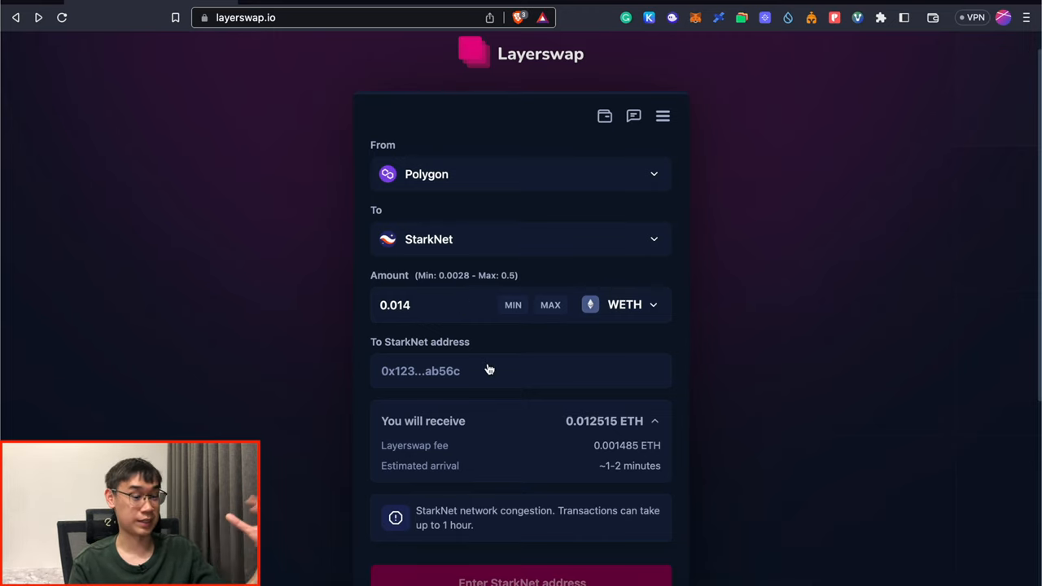
pyautogui.click(857, 18)
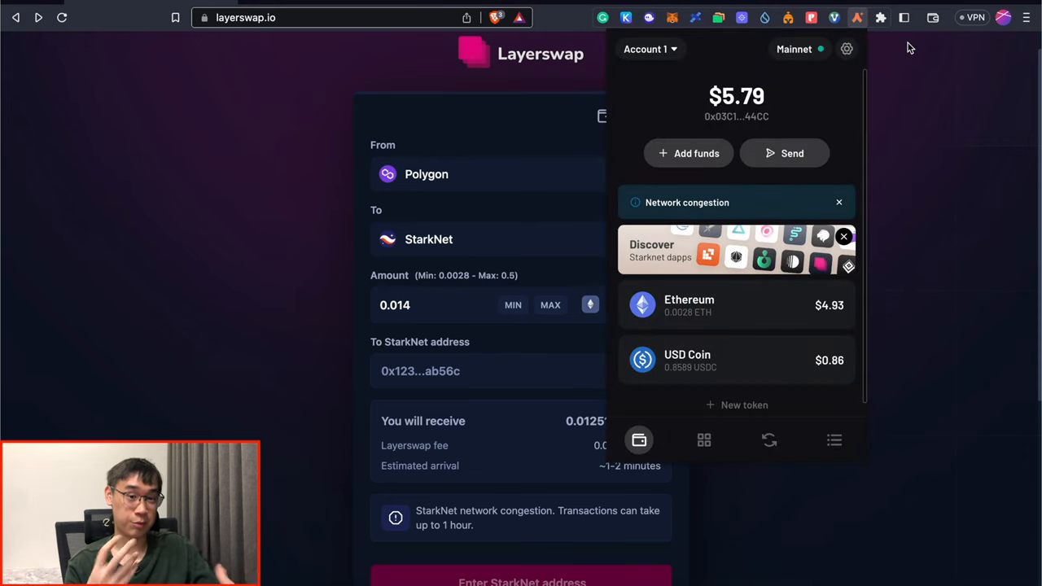
pyautogui.moveTo(883, 80)
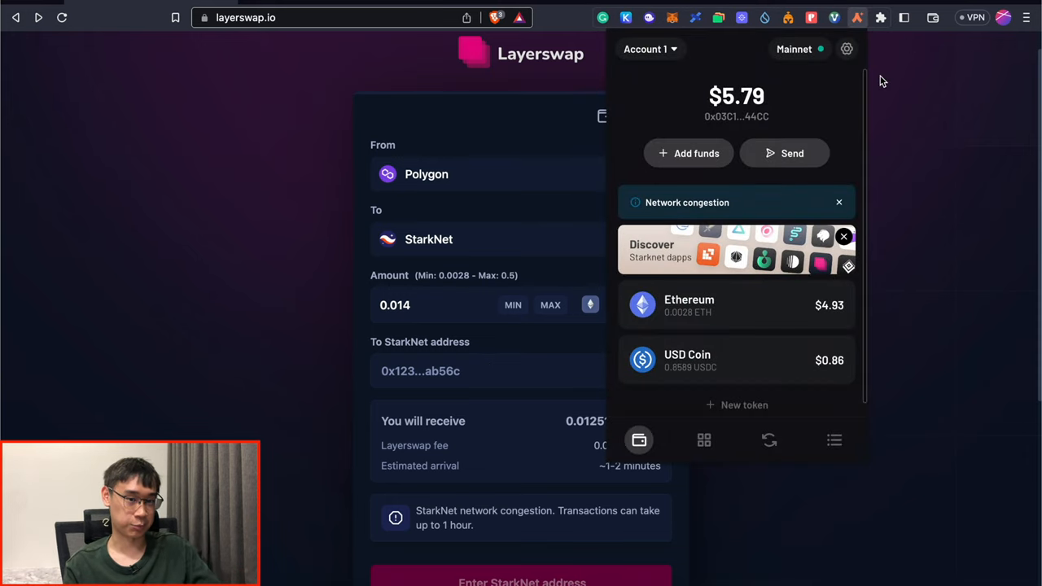
pyautogui.click(488, 370)
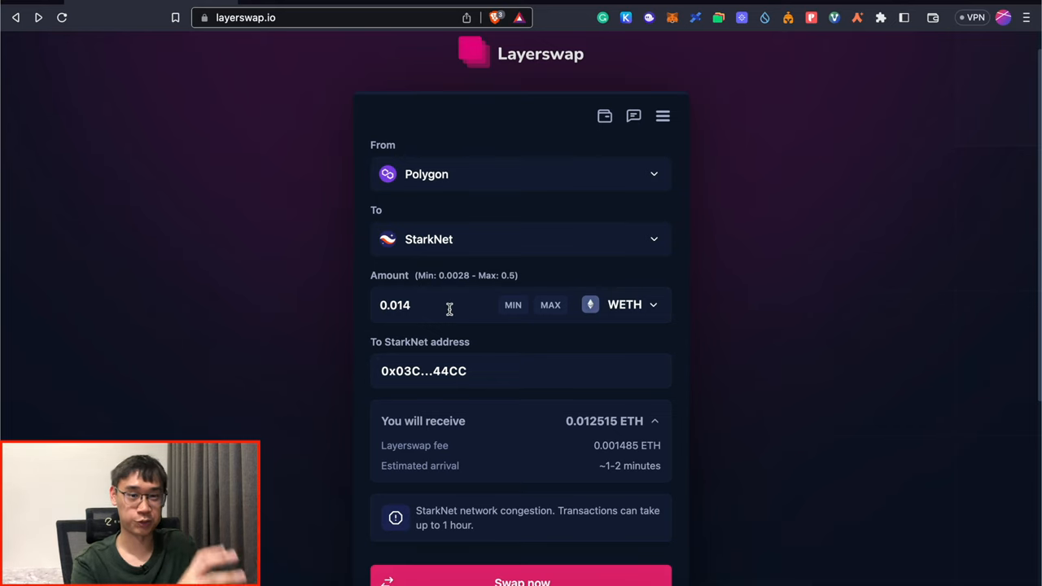
# Submit the swap of 0.018 WETH with Swap now for review.
pyautogui.scroll(-3)
pyautogui.write('0.018')
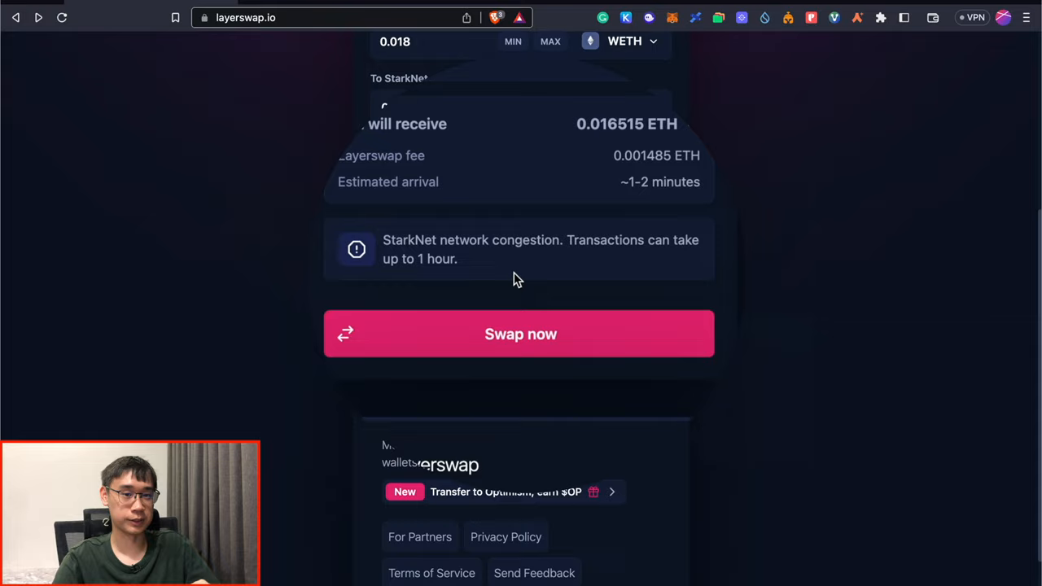
pyautogui.click(520, 334)
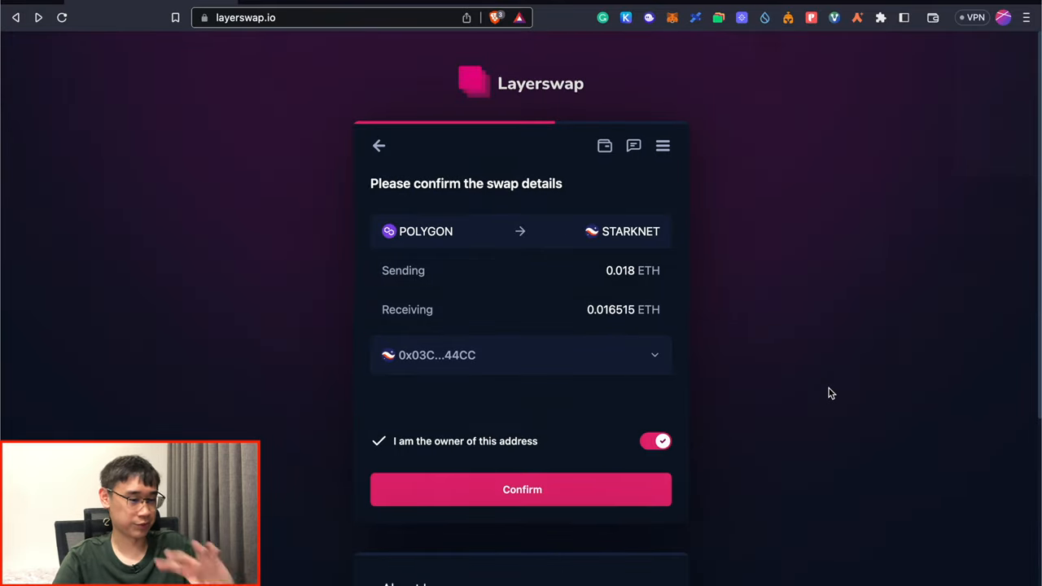
pyautogui.moveTo(614, 325)
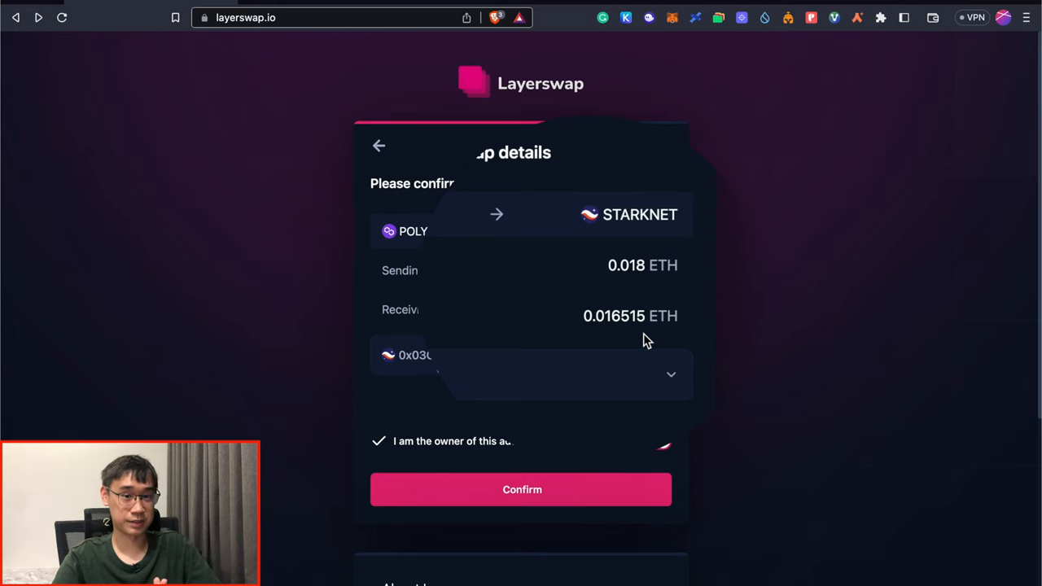
# Confirm the 0.018 WETH Polygon-to-StarkNet swap, reaching the Polygon deposit address.
pyautogui.click(520, 489)
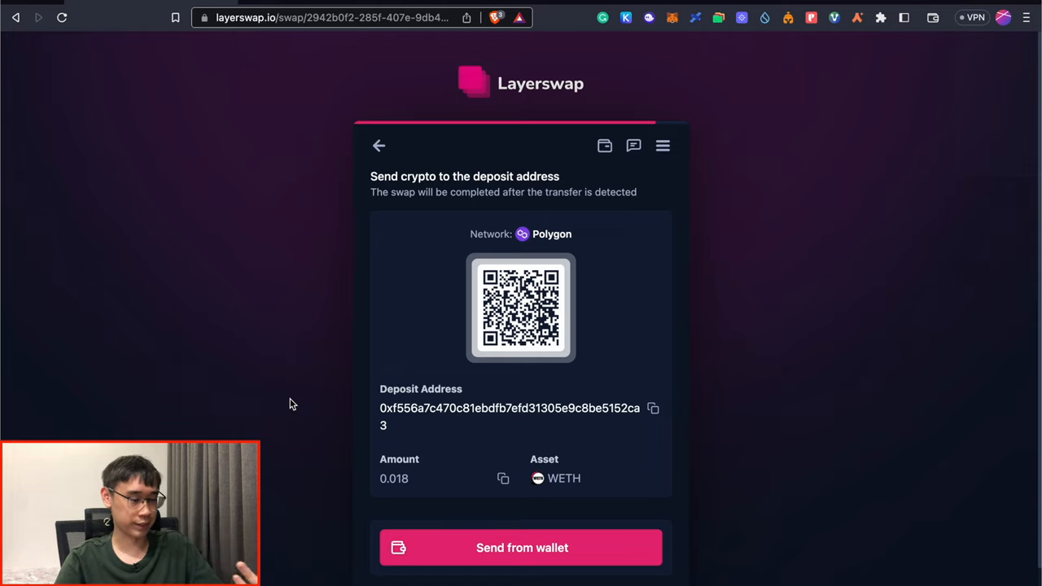
# Pay the 0.018 WETH Polygon deposit via Send from wallet.
pyautogui.scroll(-3)
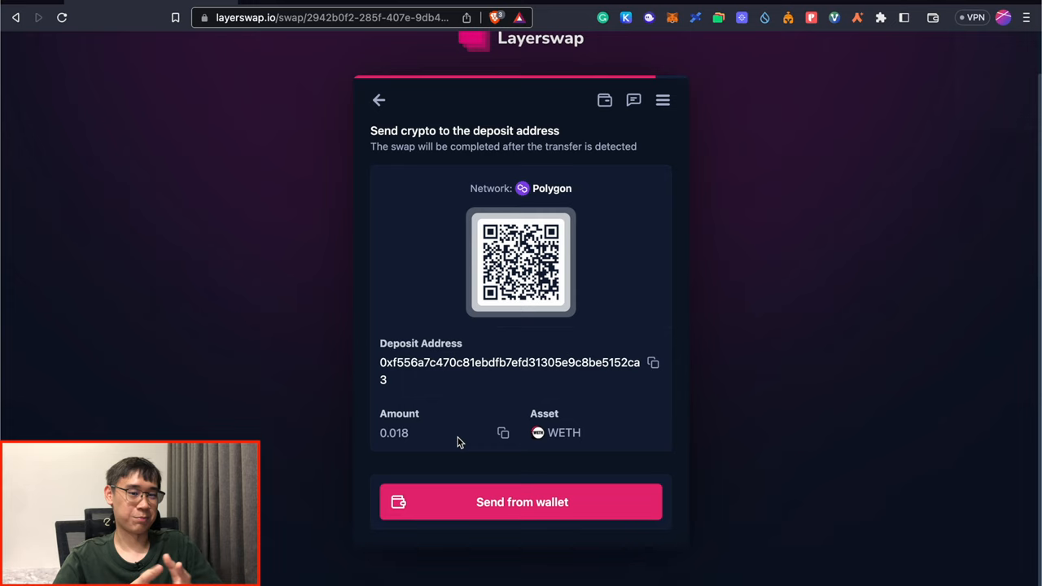
pyautogui.moveTo(560, 534)
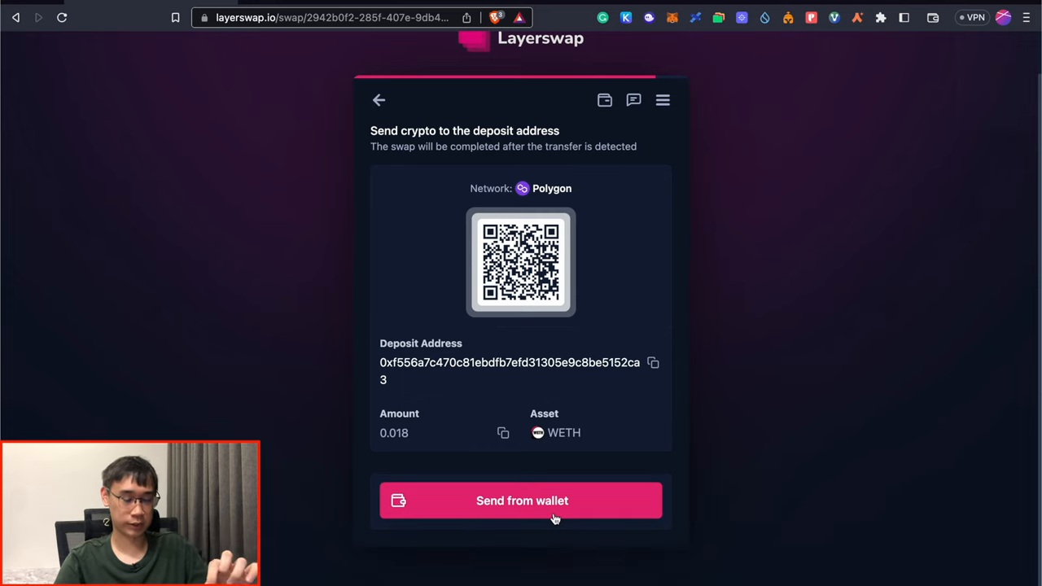
pyautogui.click(521, 501)
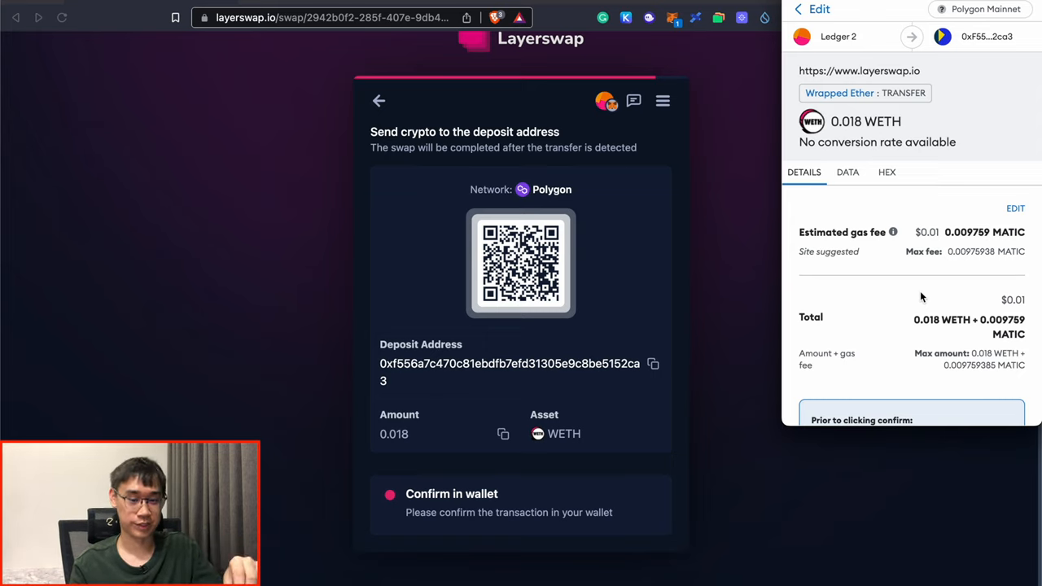
pyautogui.moveTo(944, 255)
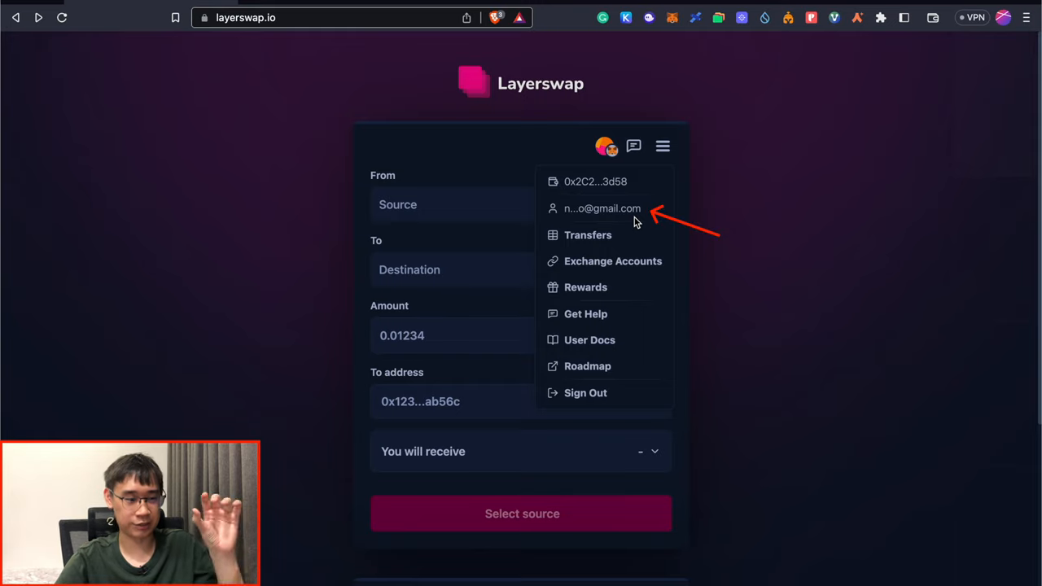
pyautogui.moveTo(587, 235)
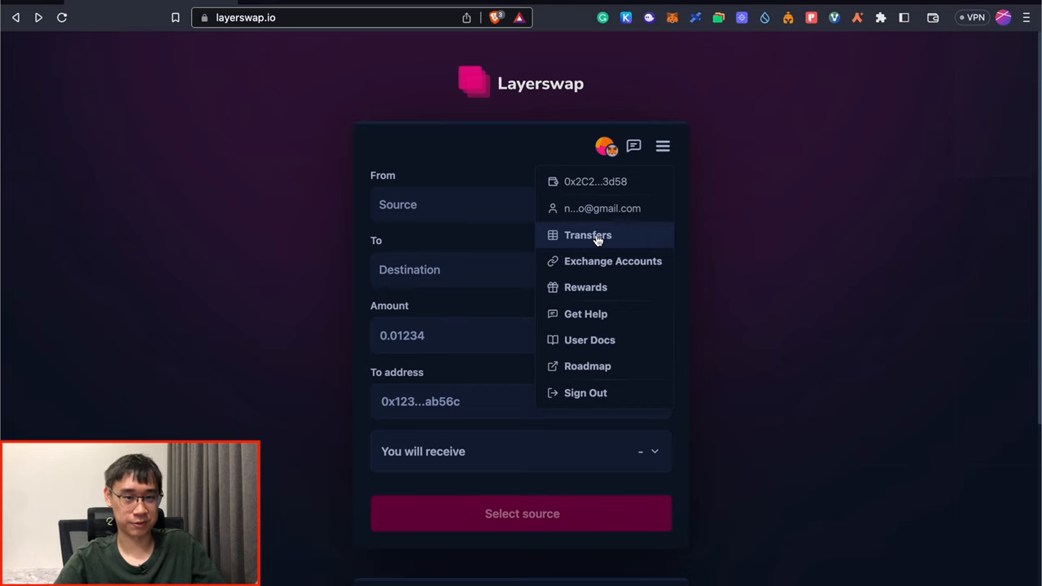
# View the transfers list showing the swap Pending Withdrawal and check the Argent X balance.
pyautogui.click(587, 234)
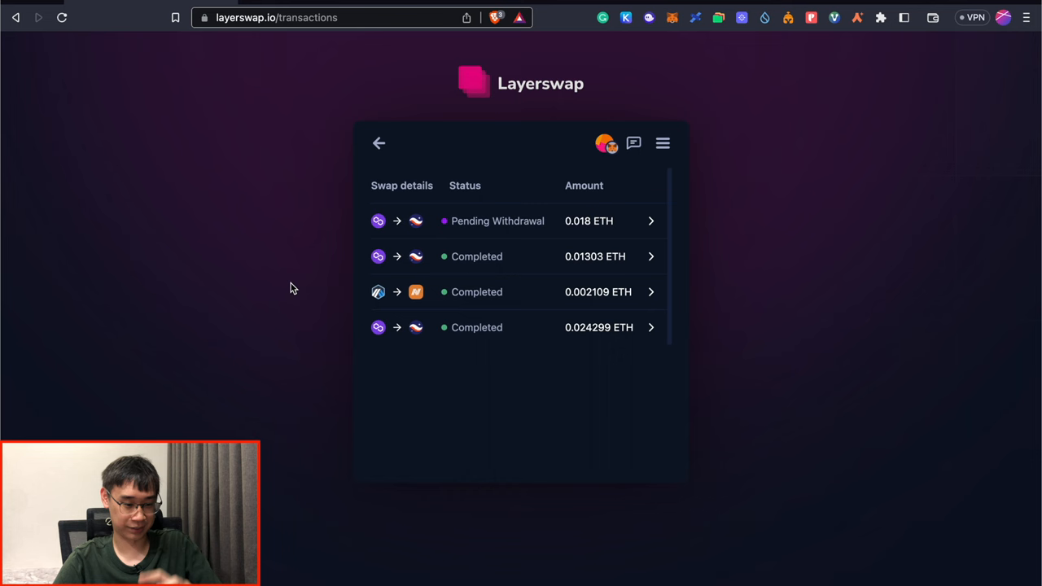
pyautogui.click(857, 17)
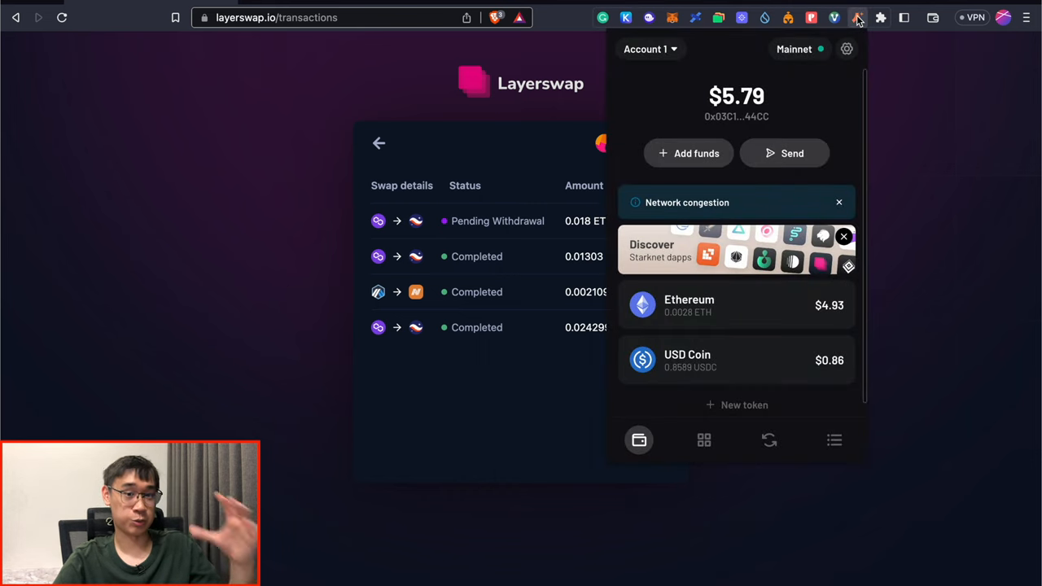